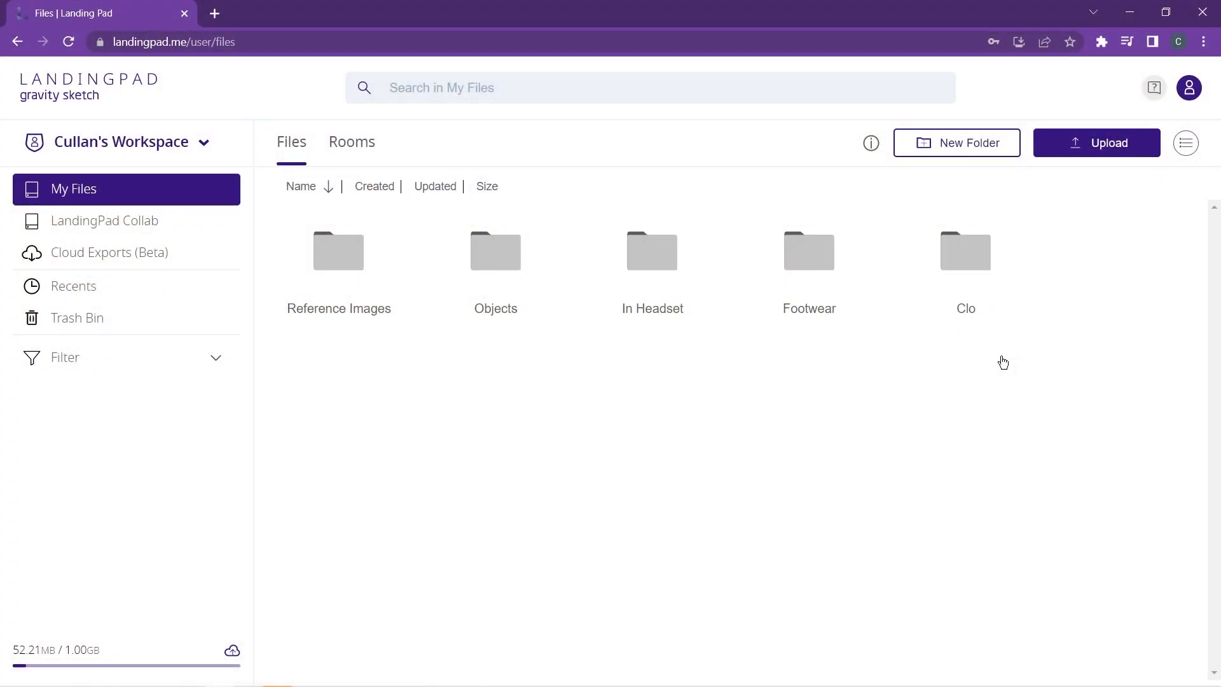
# Open the Footwear folder from the LandingPad file list
pyautogui.click(809, 251)
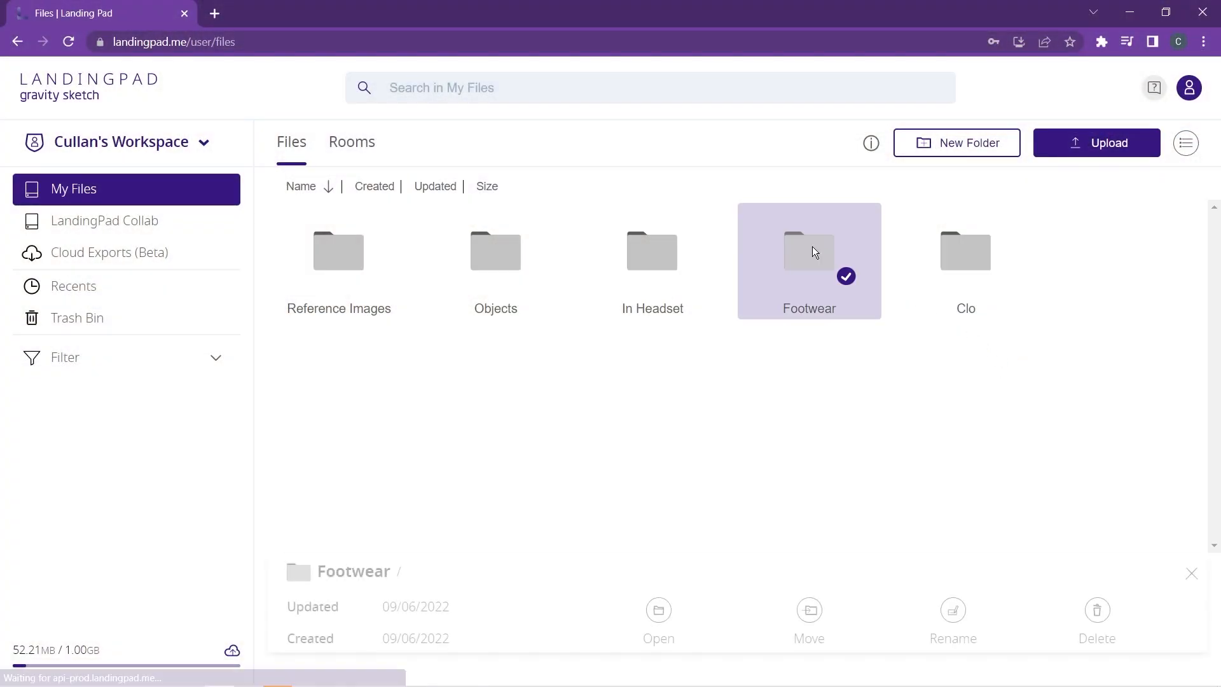
pyautogui.doubleClick(810, 252)
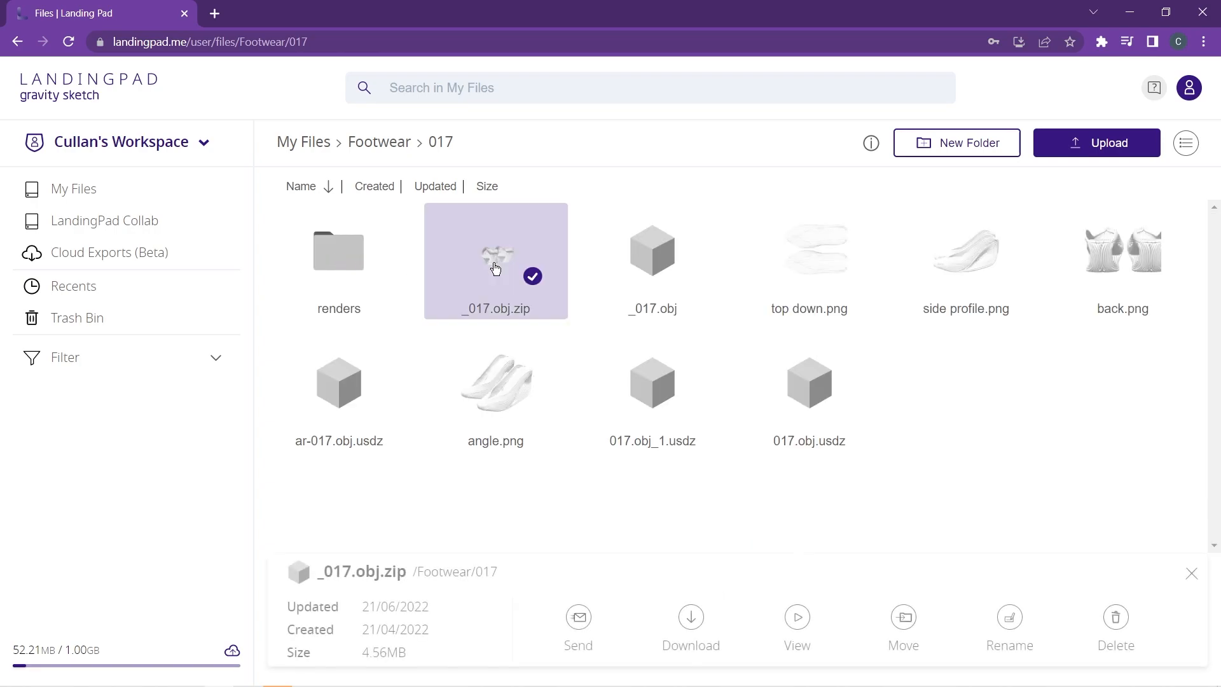
pyautogui.moveTo(771, 628)
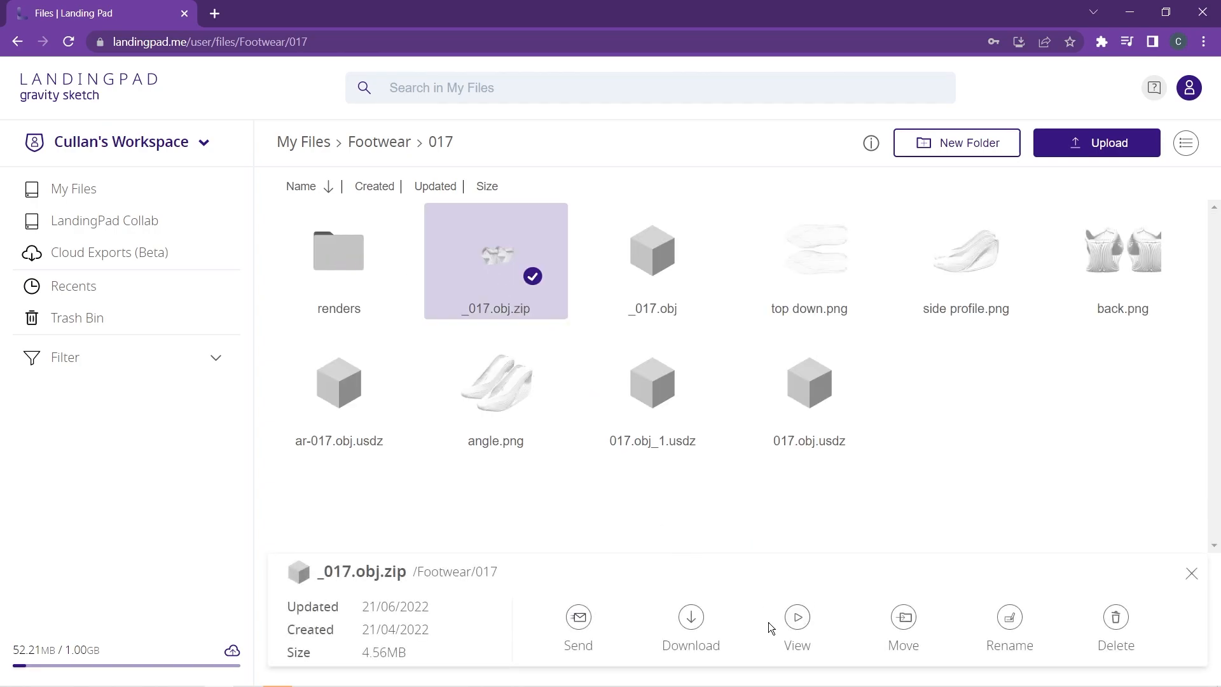
# View _017.obj.zip in the Web Inspector and queue a USDZ export named 017.obj
pyautogui.click(796, 627)
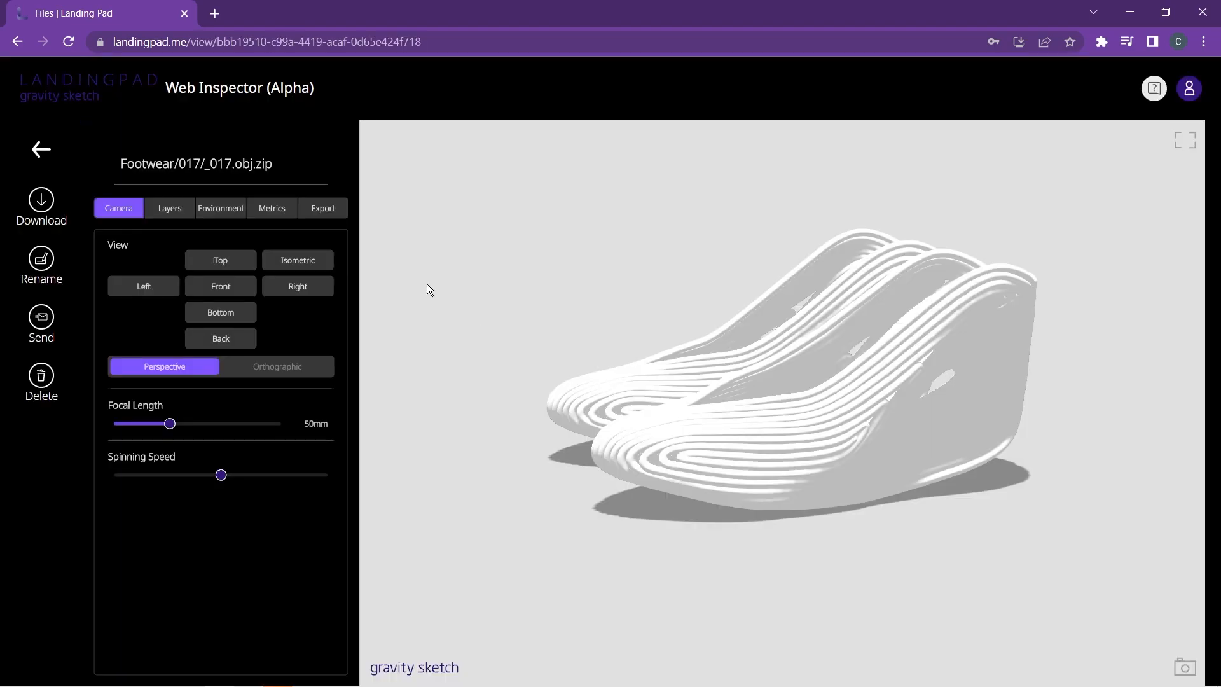
pyautogui.click(322, 208)
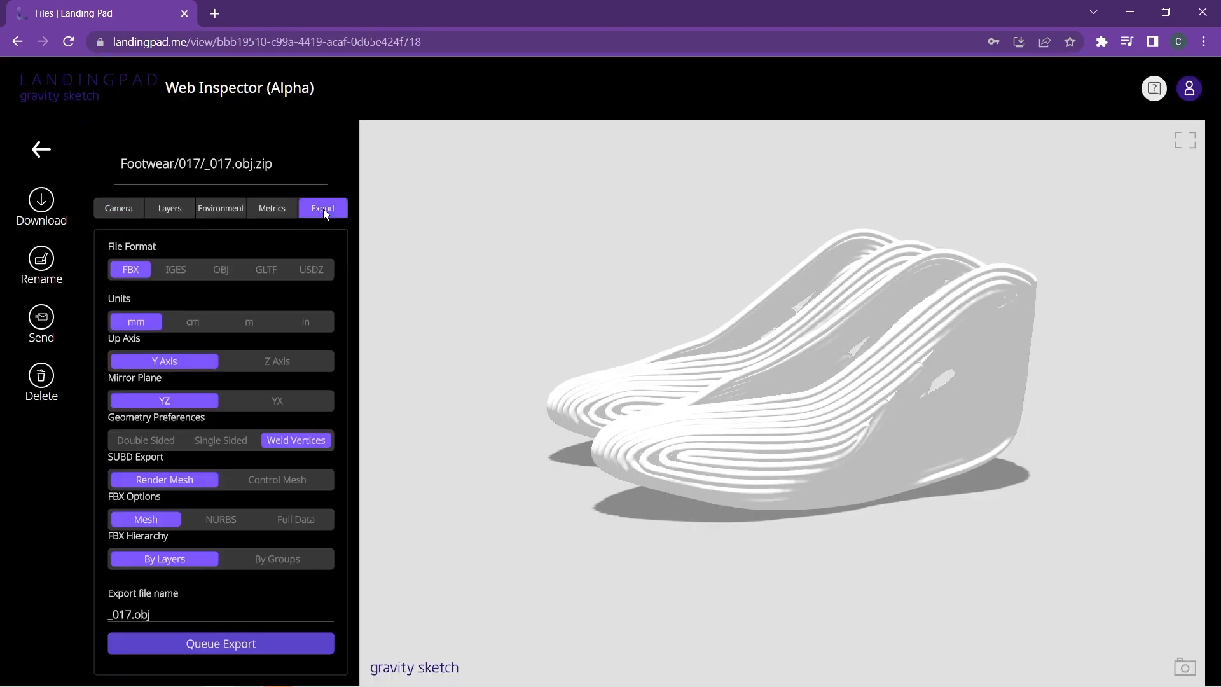
pyautogui.click(266, 270)
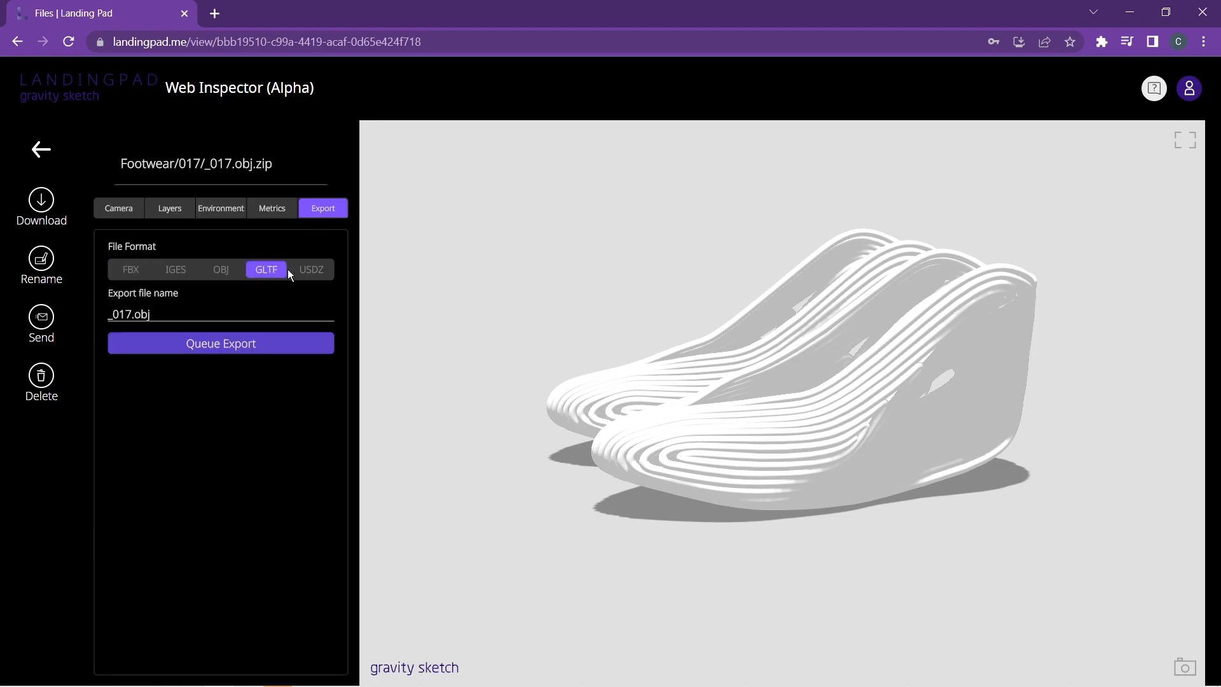
pyautogui.click(310, 269)
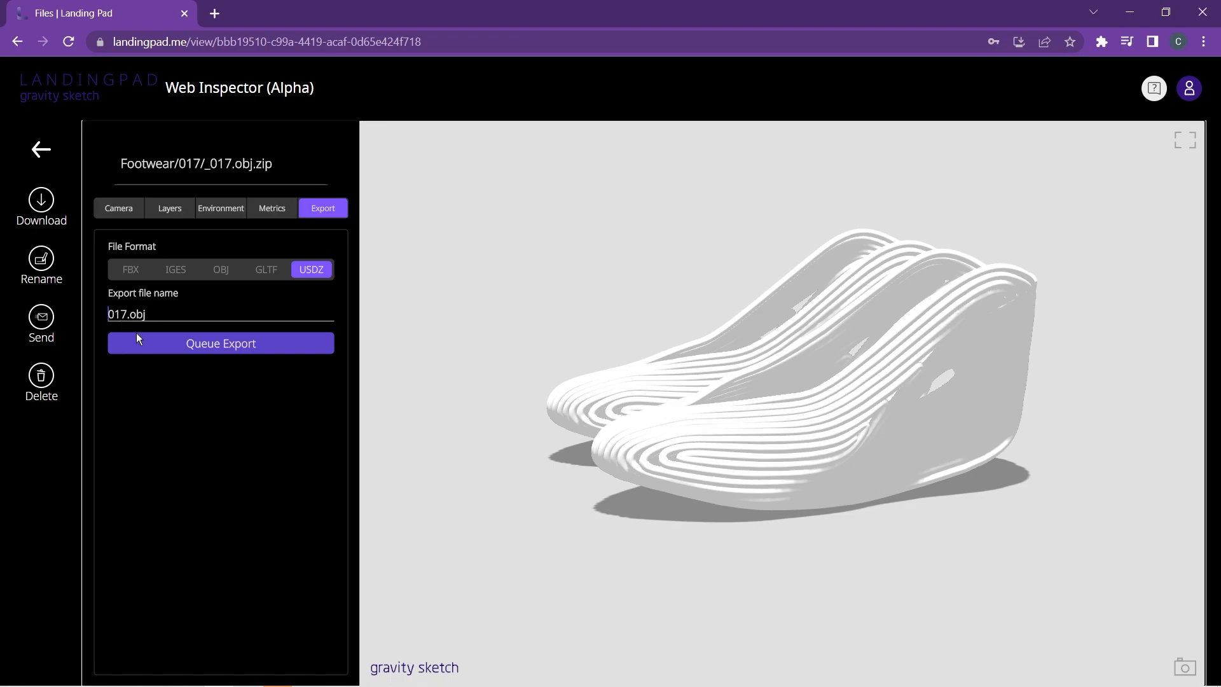
pyautogui.click(220, 344)
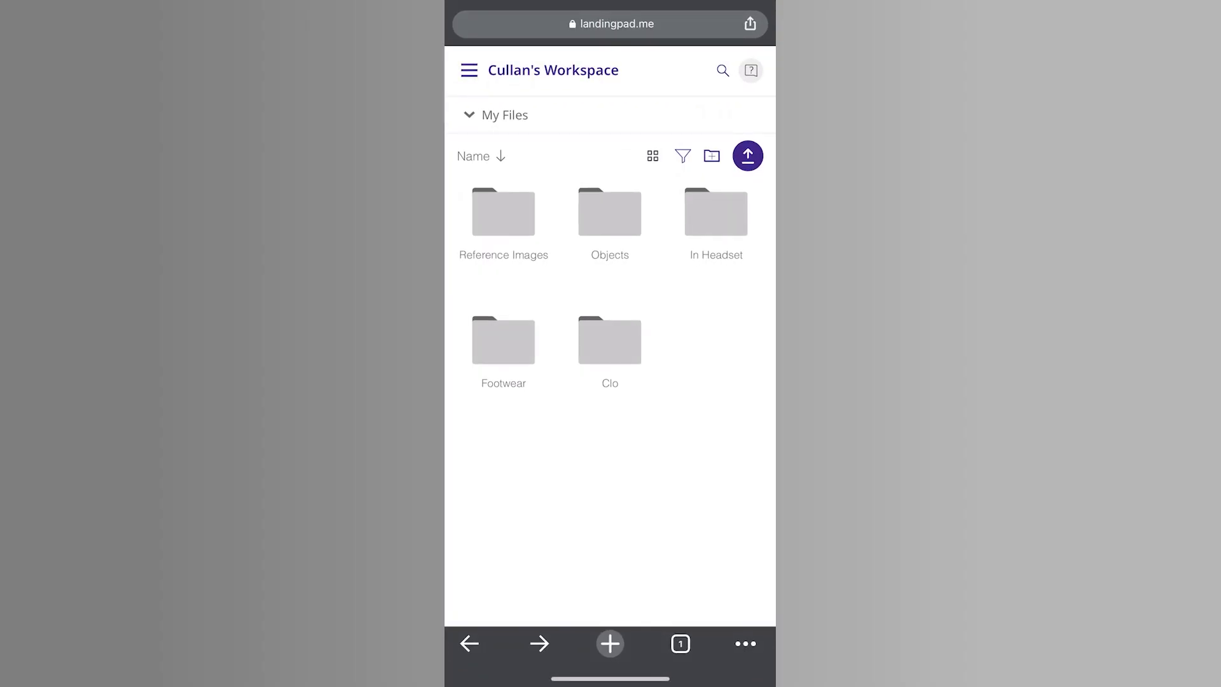
# Switch the phone's workspace section from My Files to Cloud Exports (Beta)
pyautogui.click(495, 114)
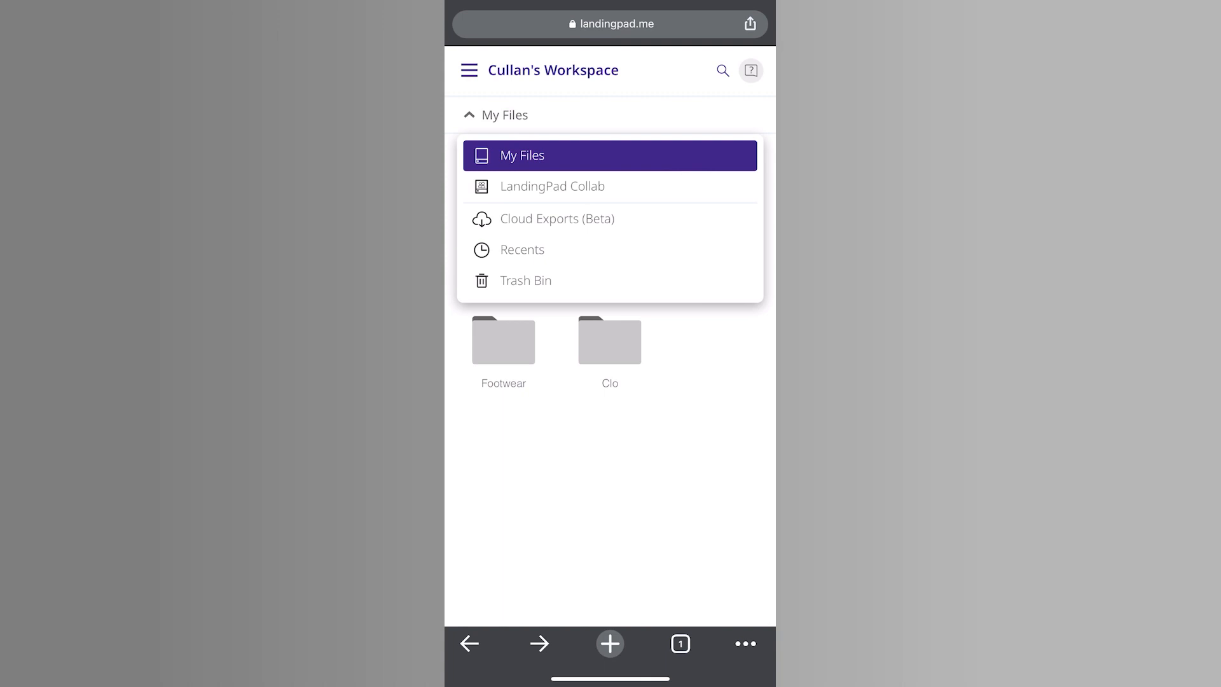
pyautogui.click(556, 219)
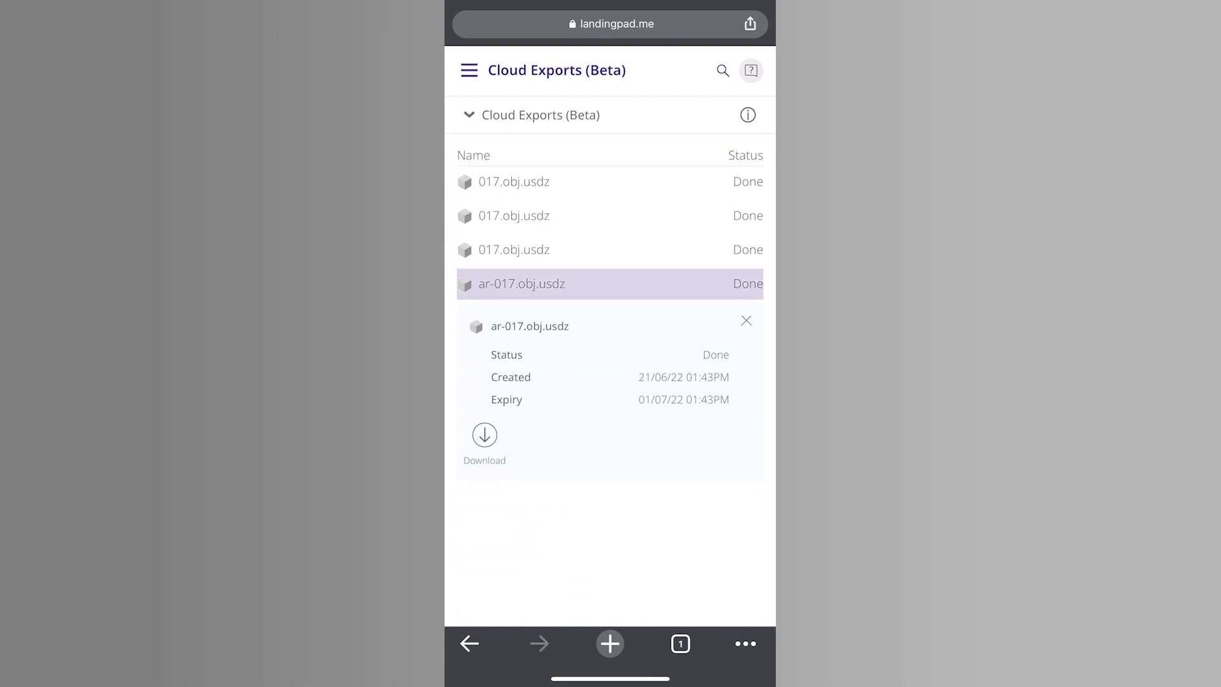